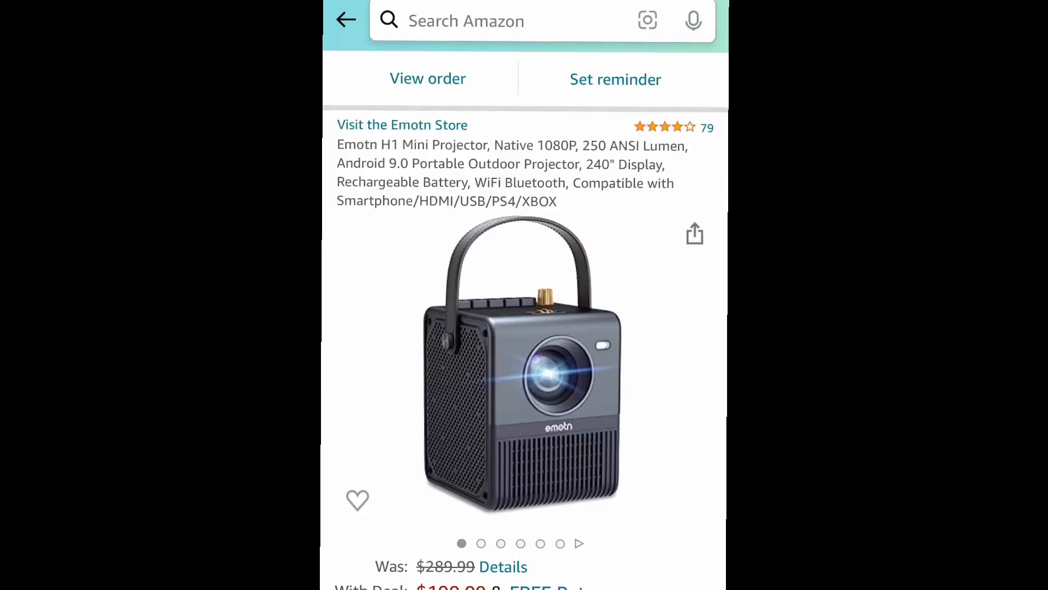
# Step: Uncheck Show desktop icons under the desktop View menu, leaving only the horse wallpaper
pyautogui.scroll(-3)
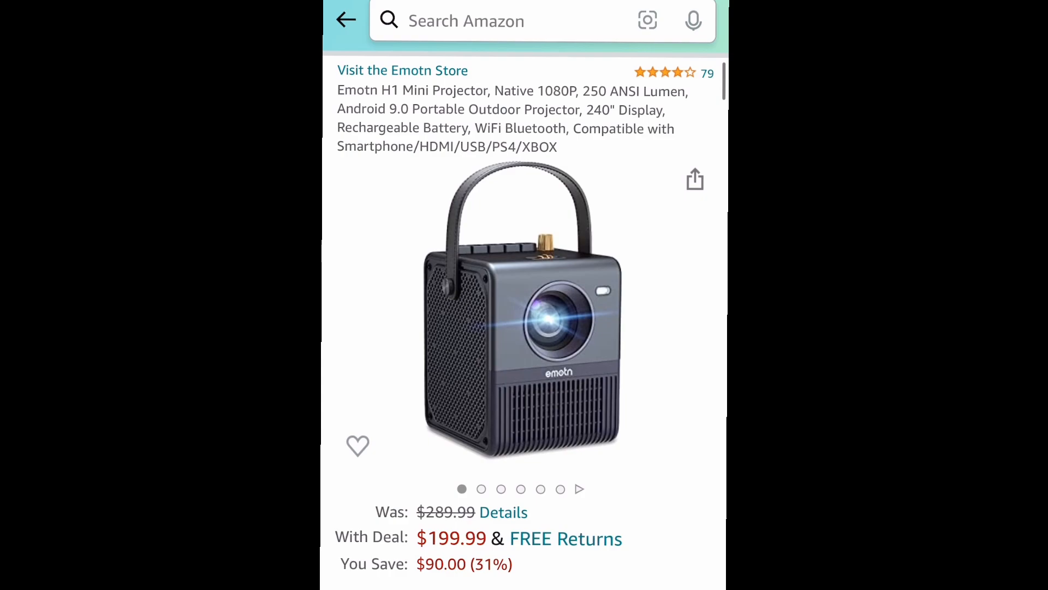
pyautogui.scroll(-3)
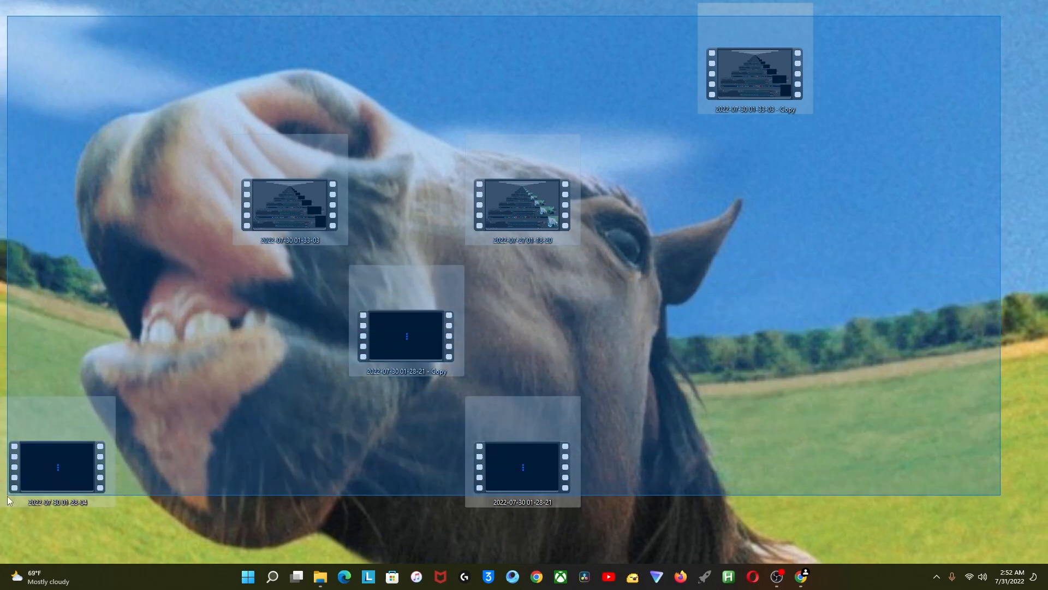
pyautogui.click(545, 336)
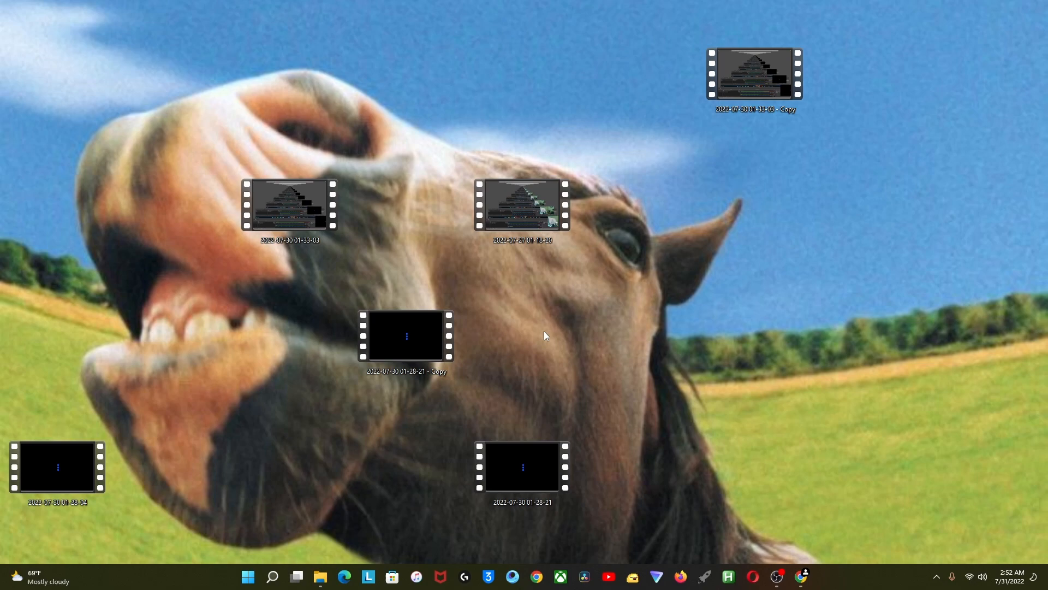
pyautogui.moveTo(688, 222)
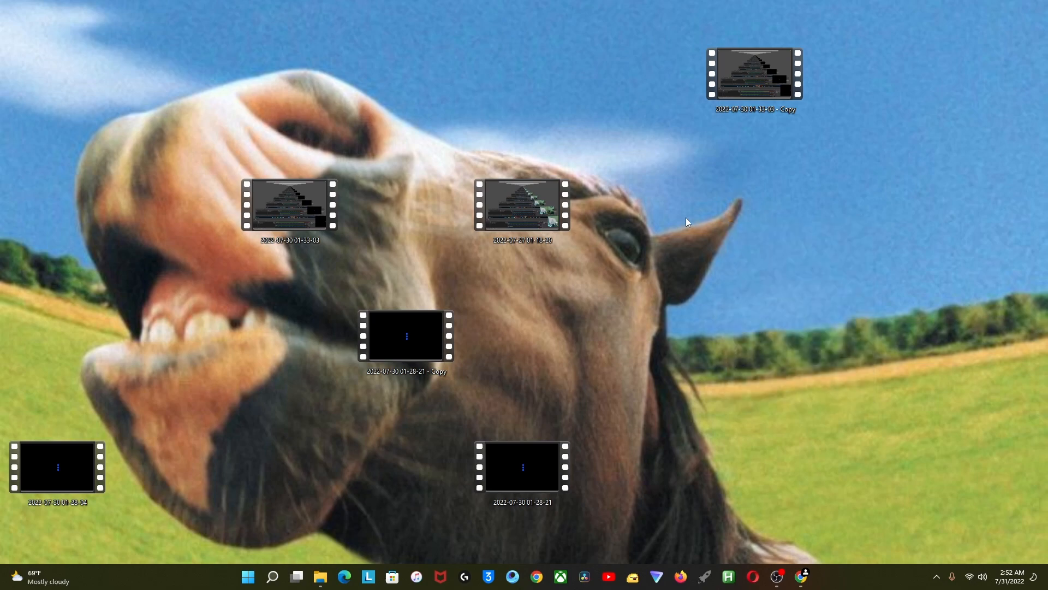
pyautogui.rightClick(688, 222)
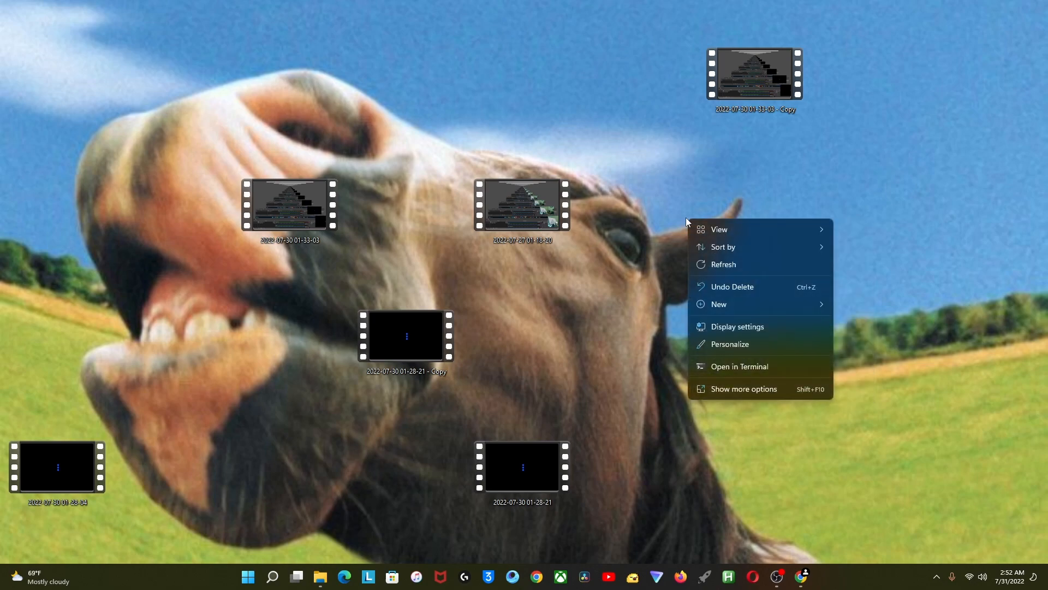
pyautogui.moveTo(746, 389)
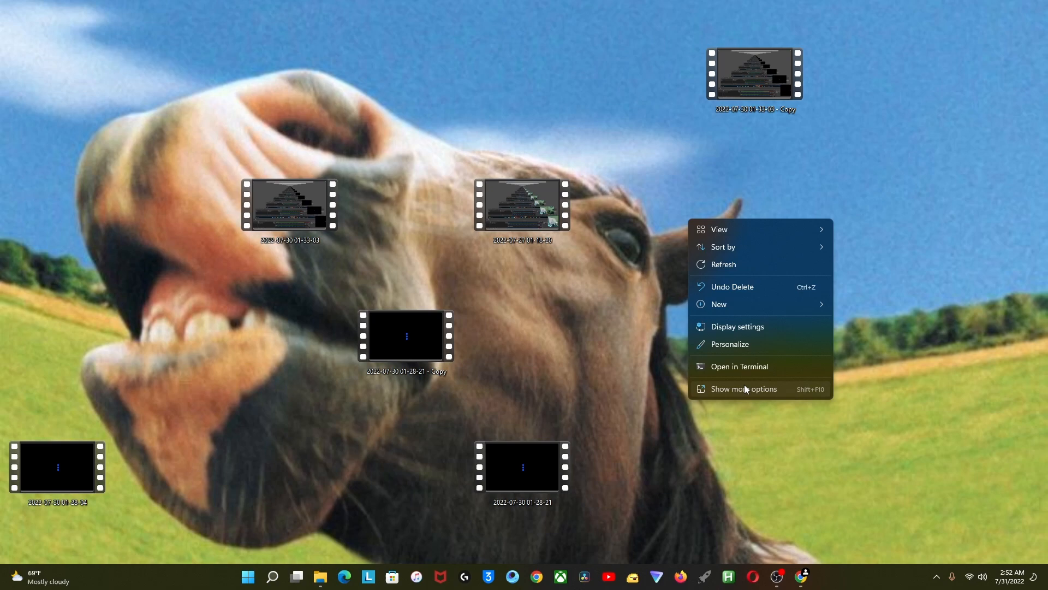
pyautogui.click(744, 389)
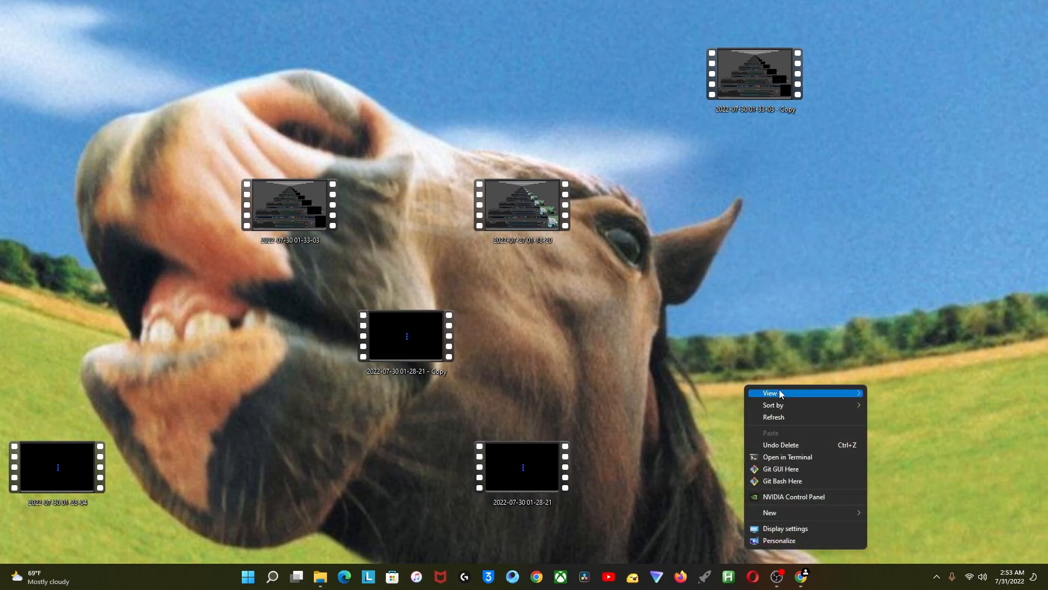
pyautogui.moveTo(771, 393)
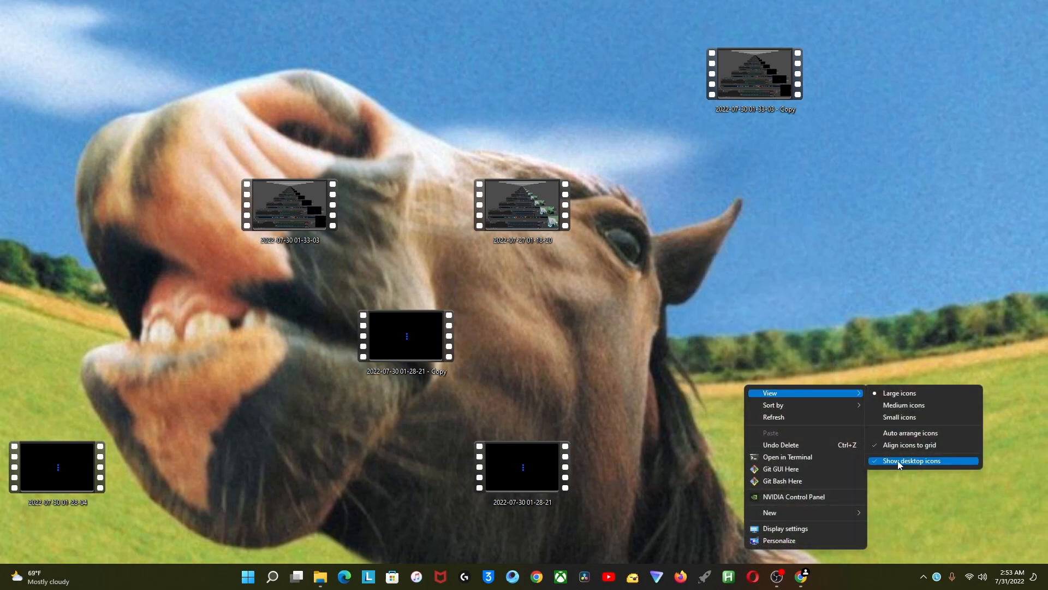
pyautogui.click(915, 461)
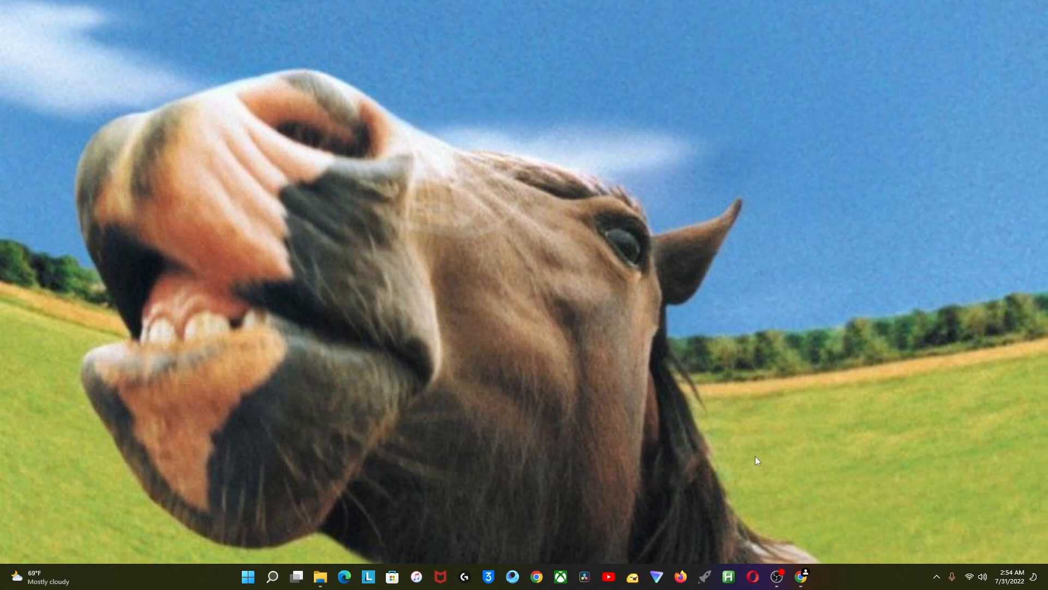
# Step: Browse the Lively Wallpaper site's v2.0.2.4 download section, then return to the desktop
pyautogui.click(798, 576)
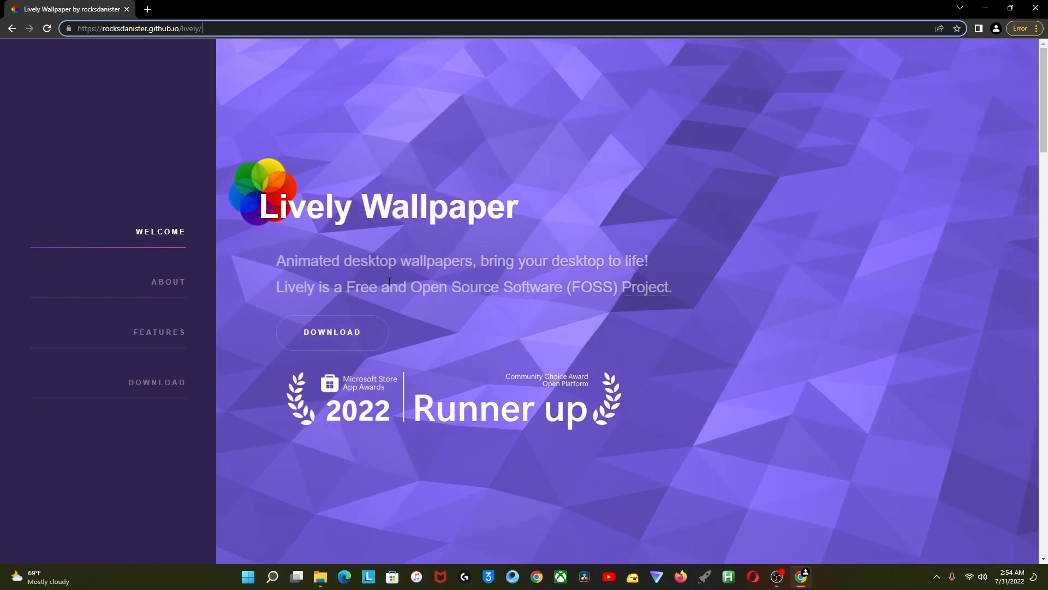
pyautogui.click(157, 382)
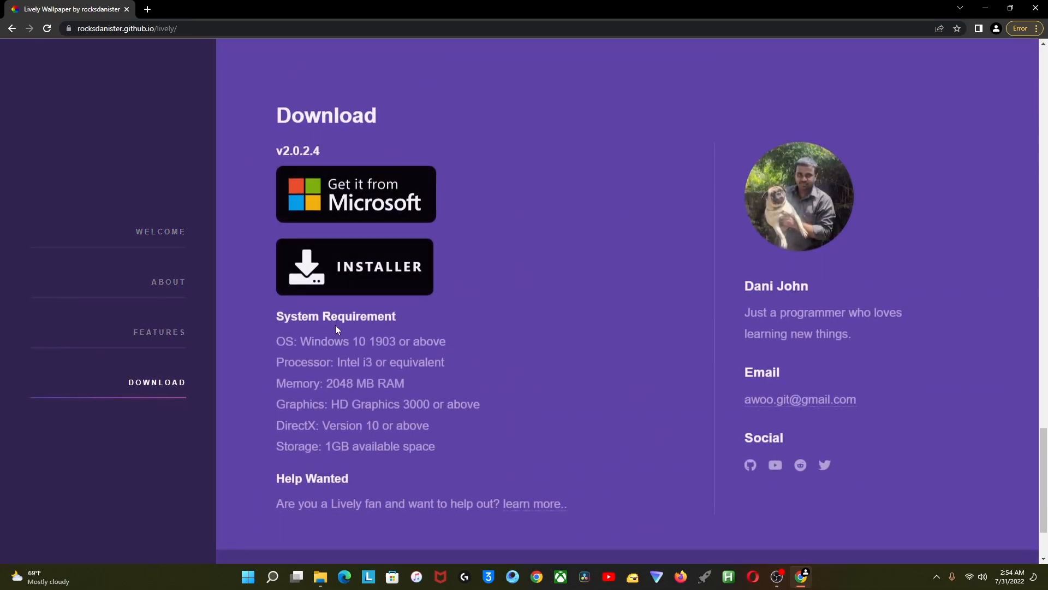
pyautogui.click(355, 267)
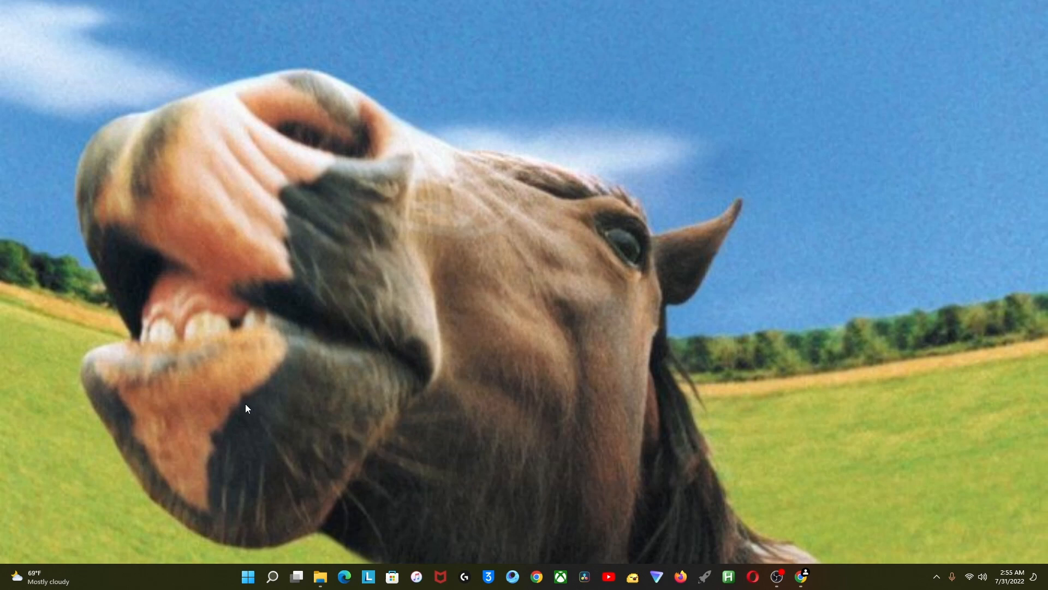
pyautogui.moveTo(274, 405)
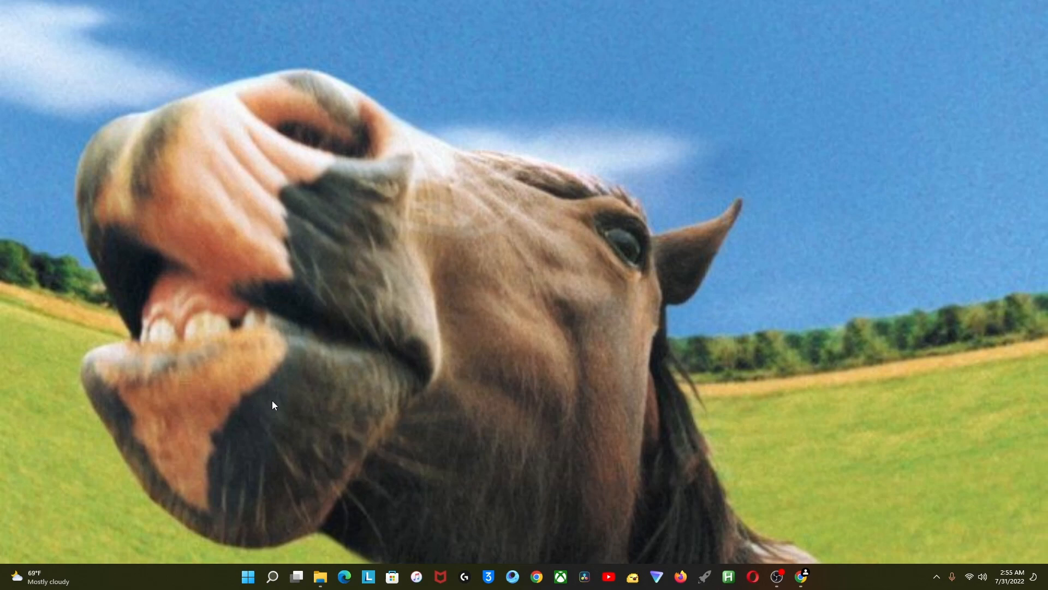
# Step: Search Windows for 'wal' to find and launch Lively Wallpaper
pyautogui.click(273, 576)
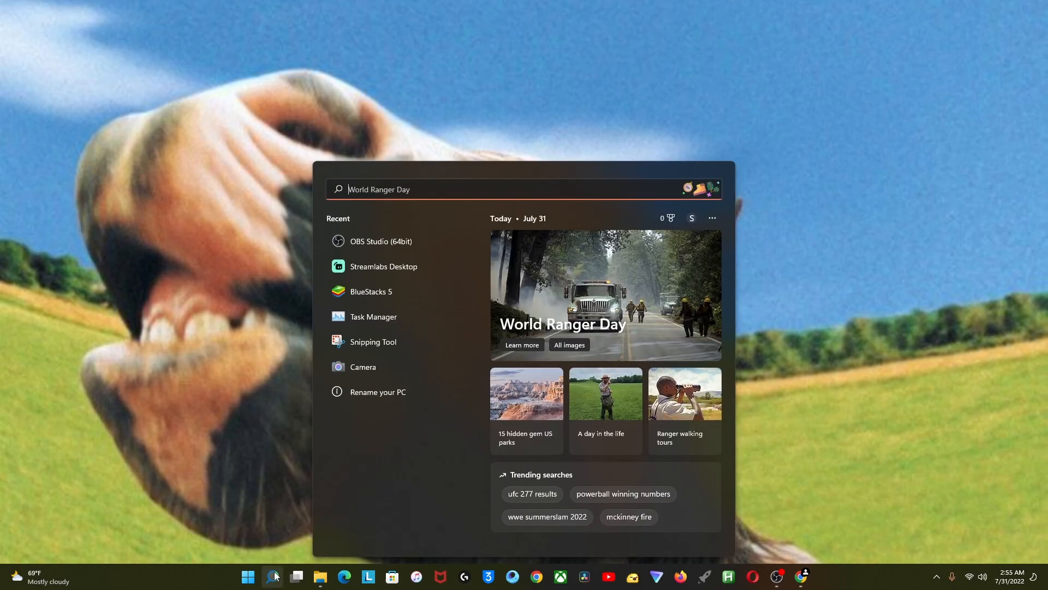
pyautogui.write('wal')
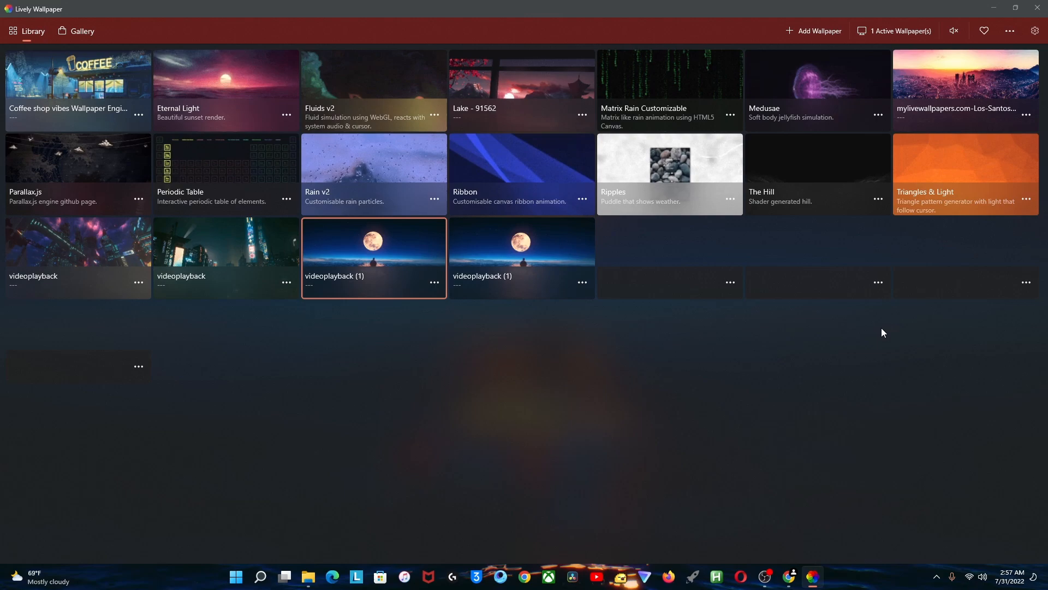
# Step: Try the add-wallpaper button, then open Lively Wallpaper's General settings
pyautogui.click(820, 30)
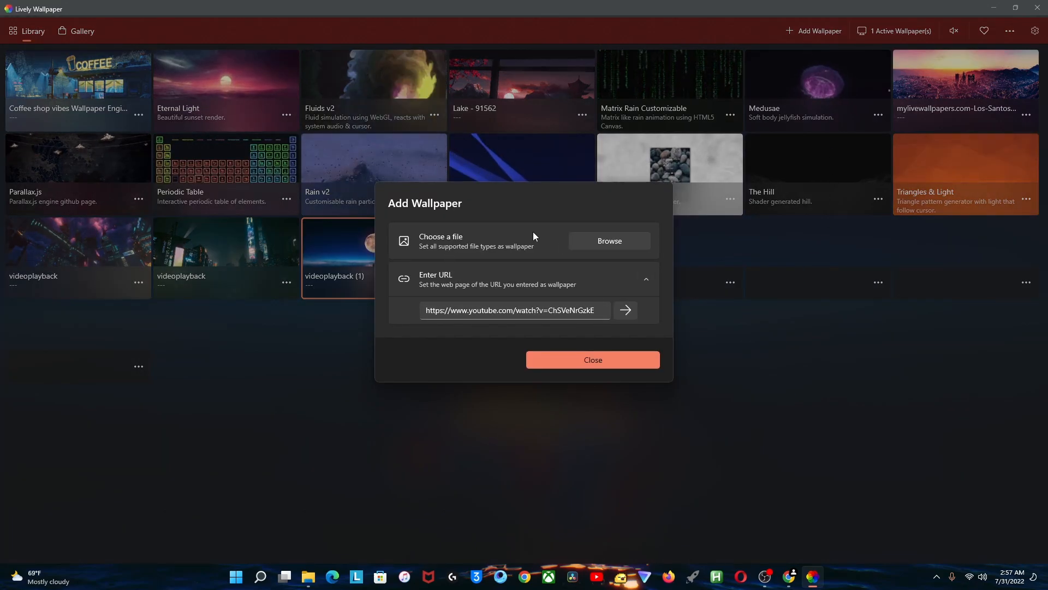
pyautogui.moveTo(499, 259)
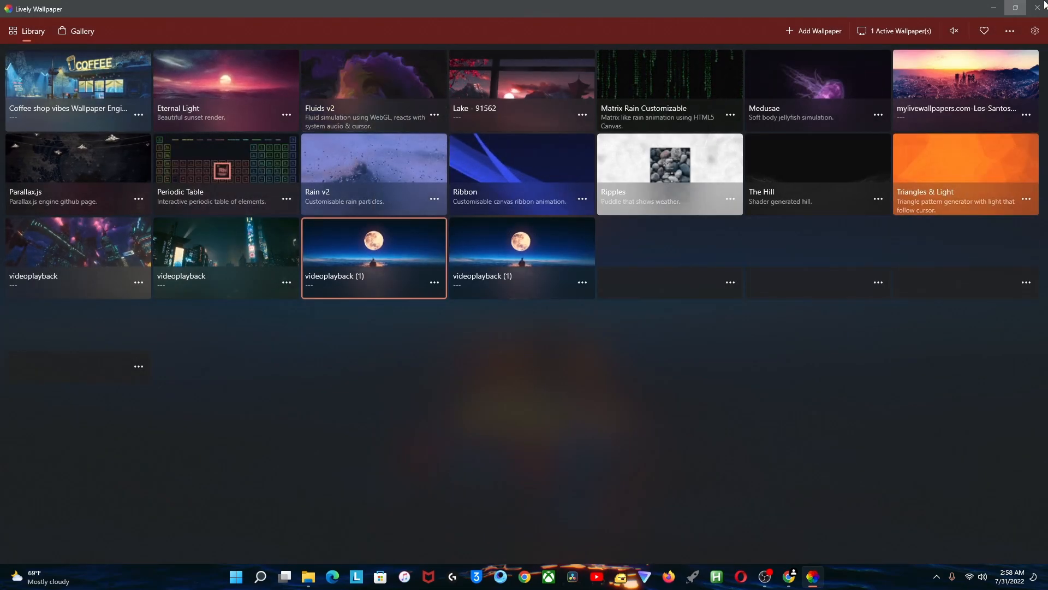
pyautogui.click(1033, 31)
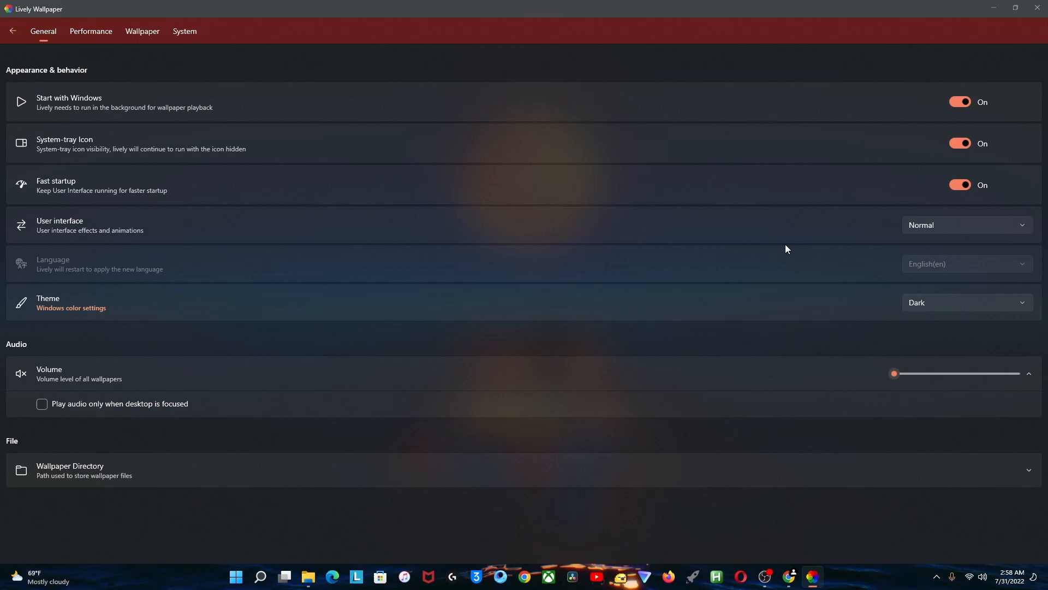
pyautogui.moveTo(935, 307)
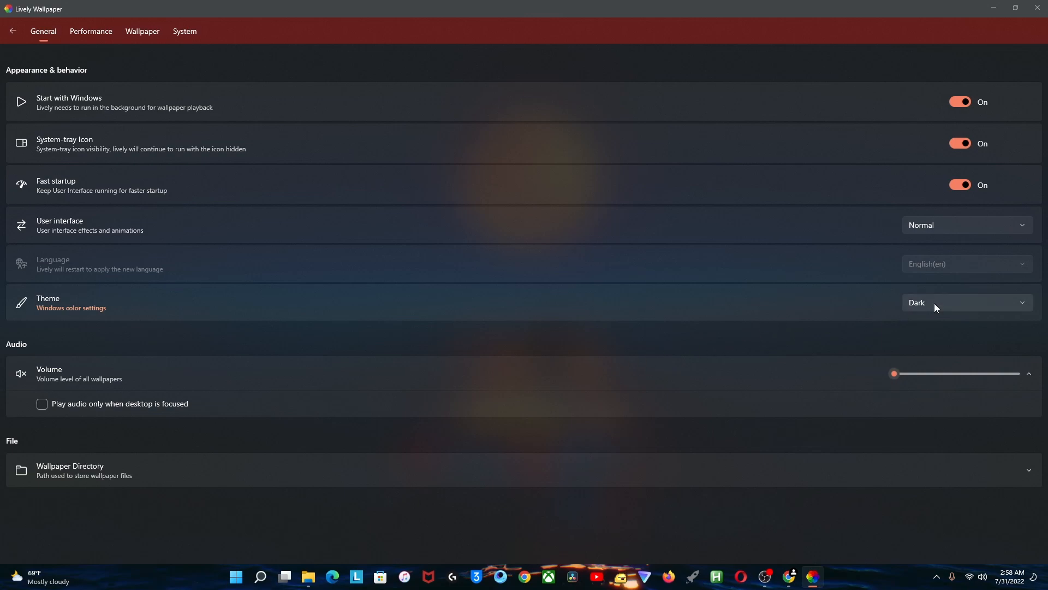
# Step: Keep the user interface mode at Normal and switch to the System settings tab
pyautogui.click(967, 225)
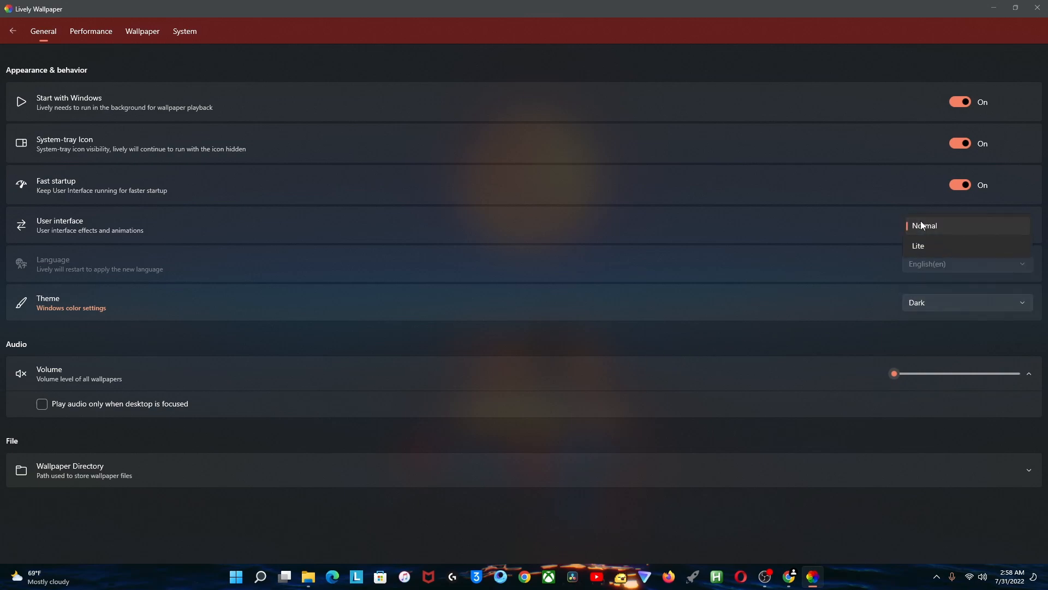
pyautogui.click(925, 225)
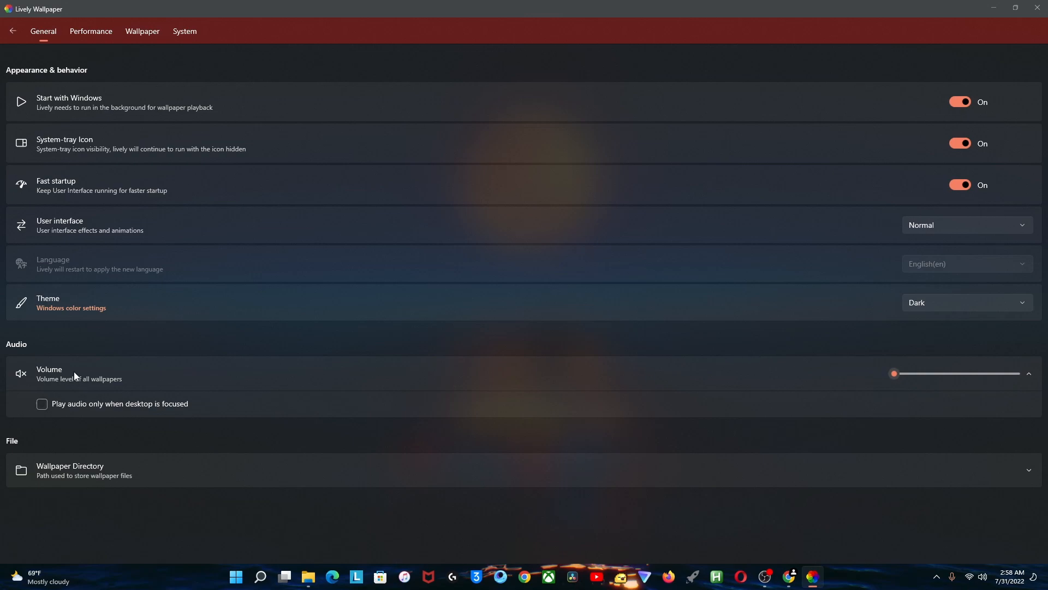
pyautogui.moveTo(120, 75)
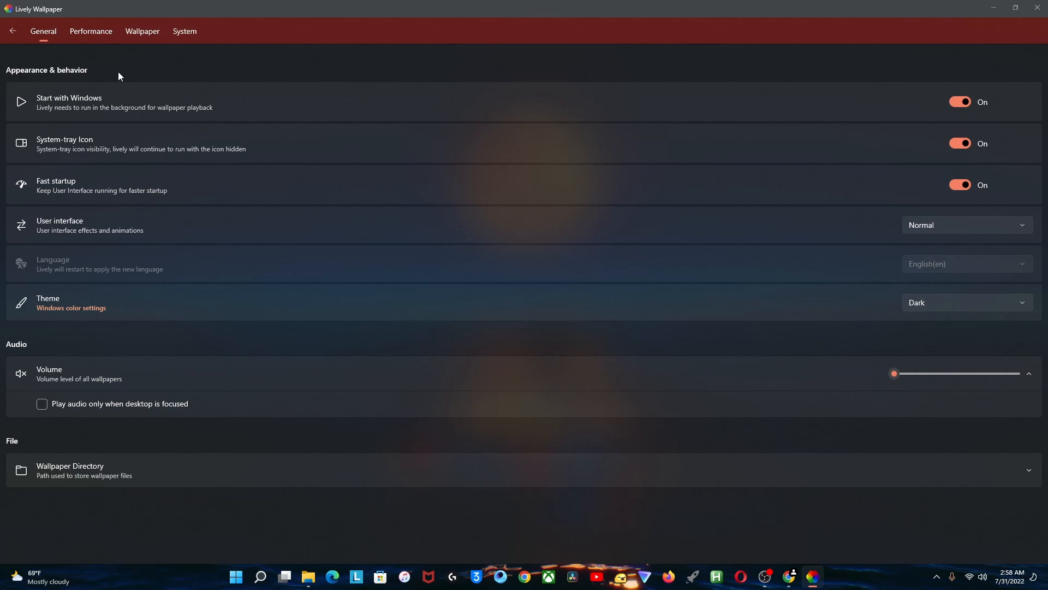
pyautogui.click(185, 31)
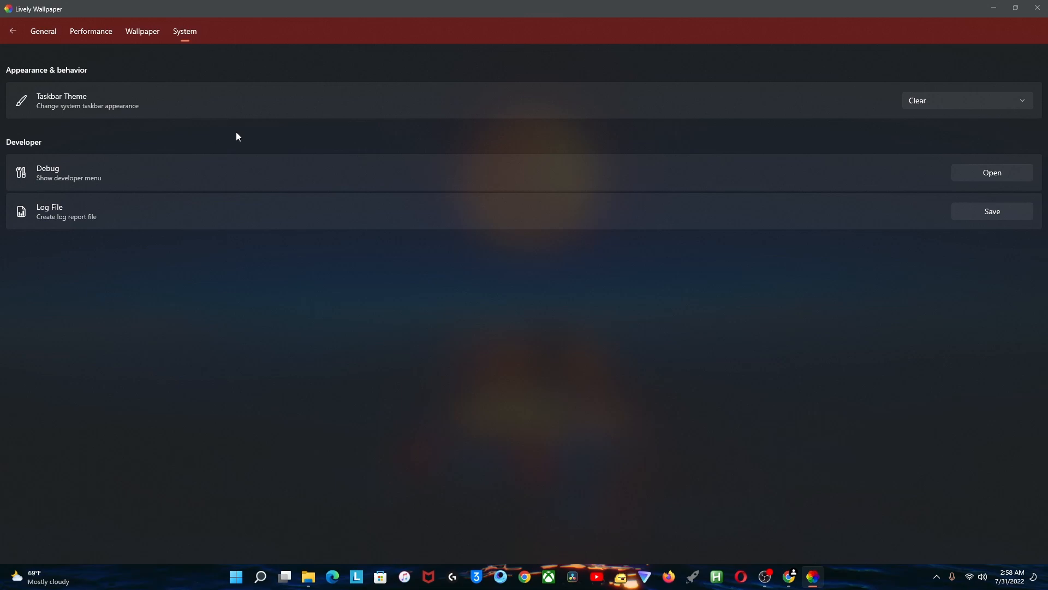
pyautogui.moveTo(236, 106)
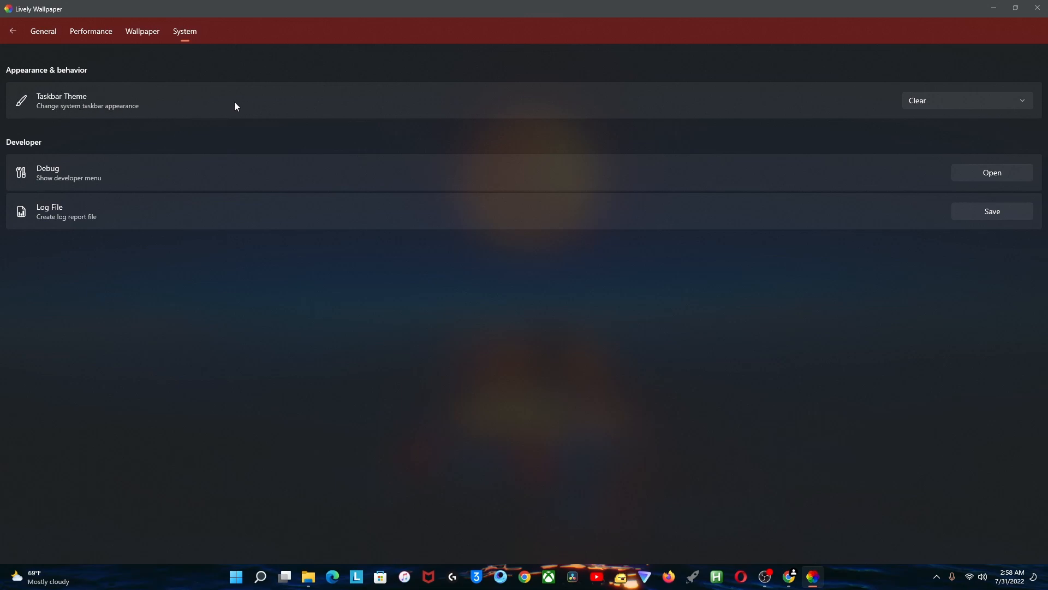
pyautogui.moveTo(258, 540)
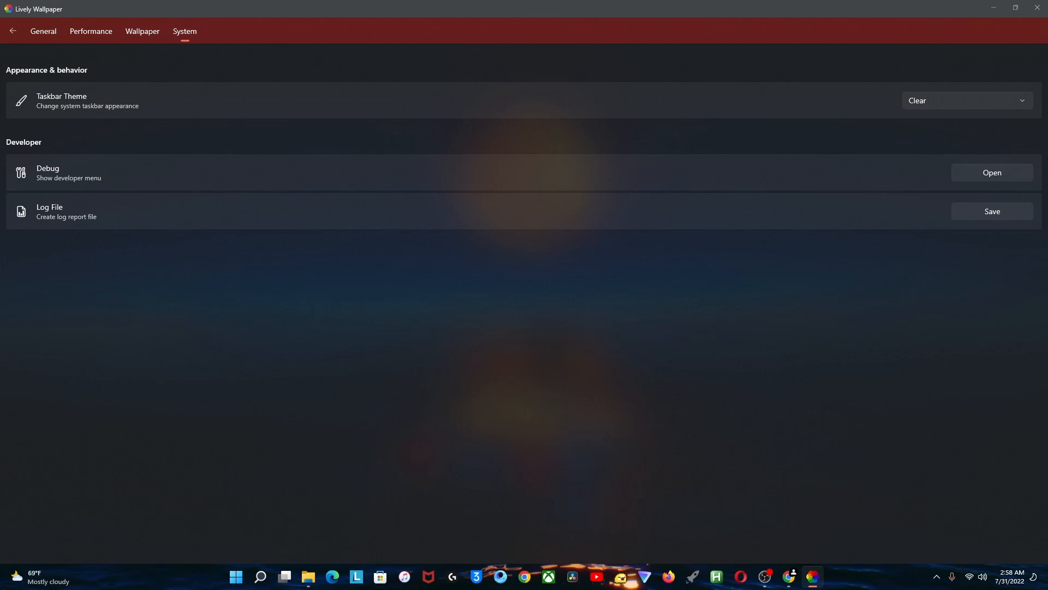
pyautogui.click(967, 100)
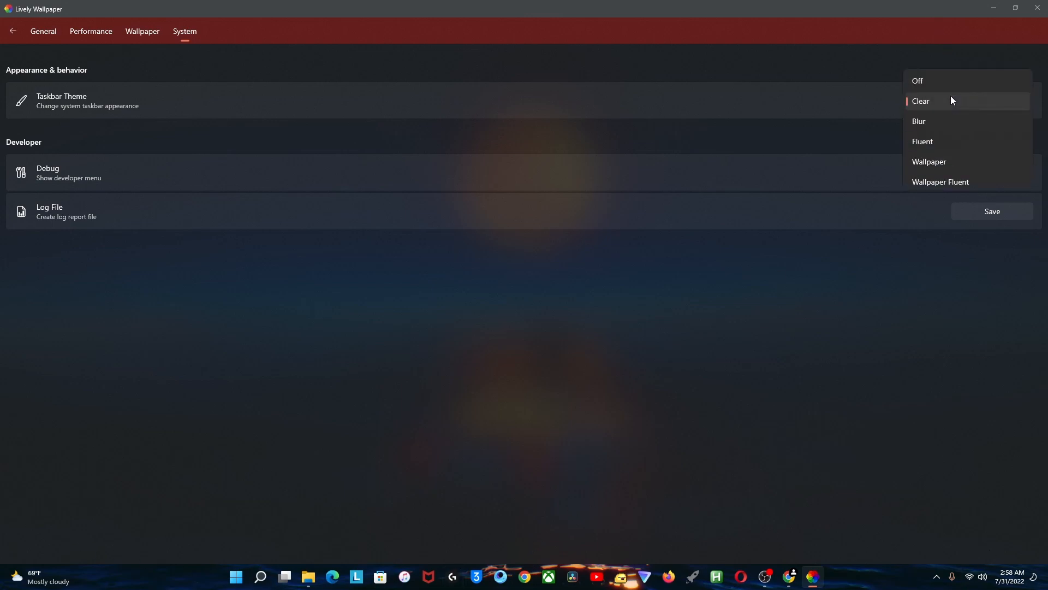
pyautogui.click(919, 121)
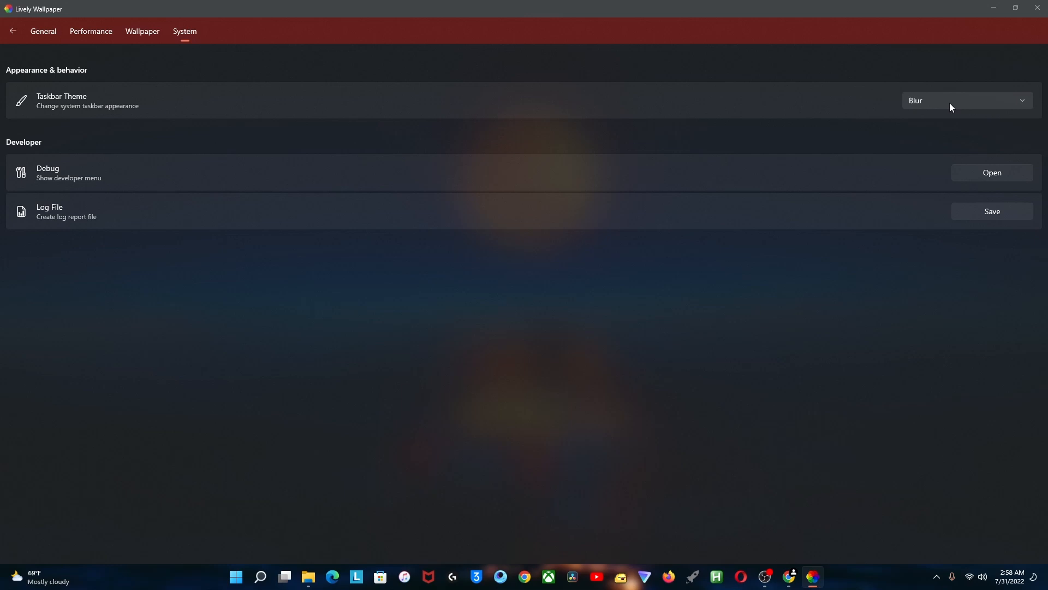
pyautogui.click(967, 100)
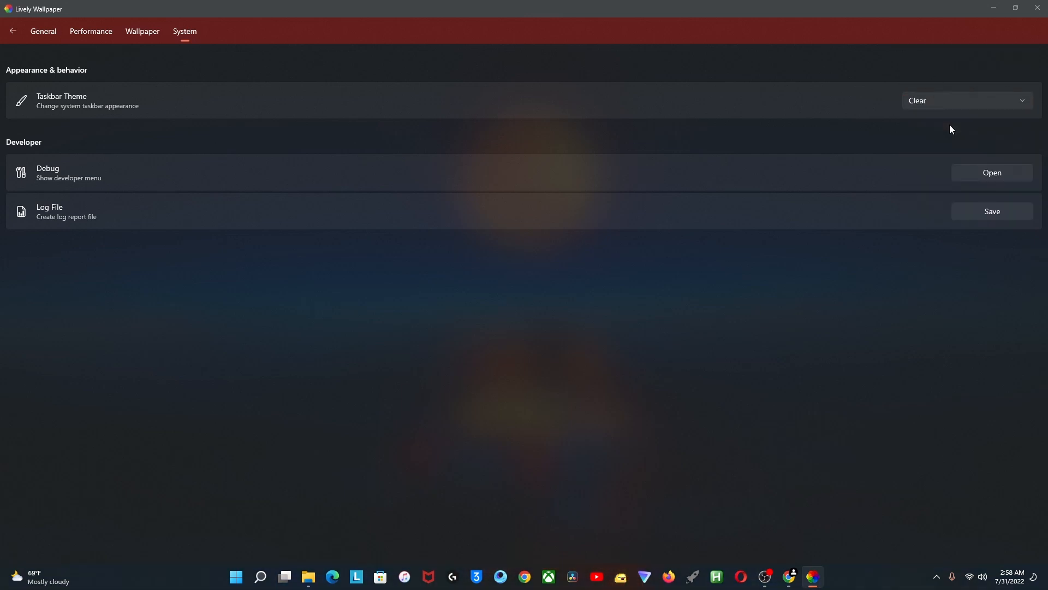
pyautogui.click(17, 32)
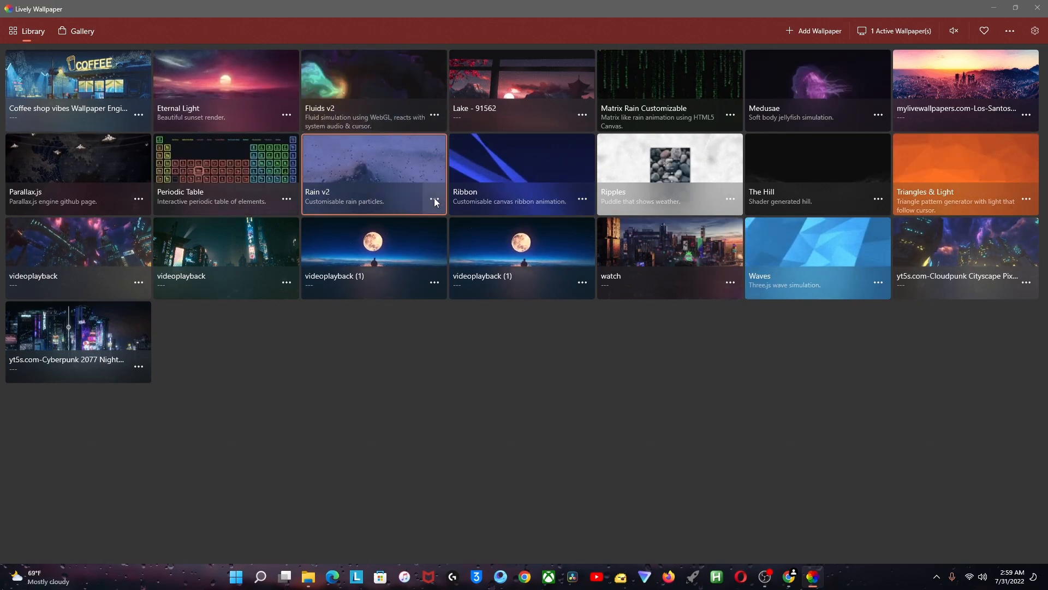
# Step: View the Rain v2 wallpaper's customisation options, then close them
pyautogui.click(435, 199)
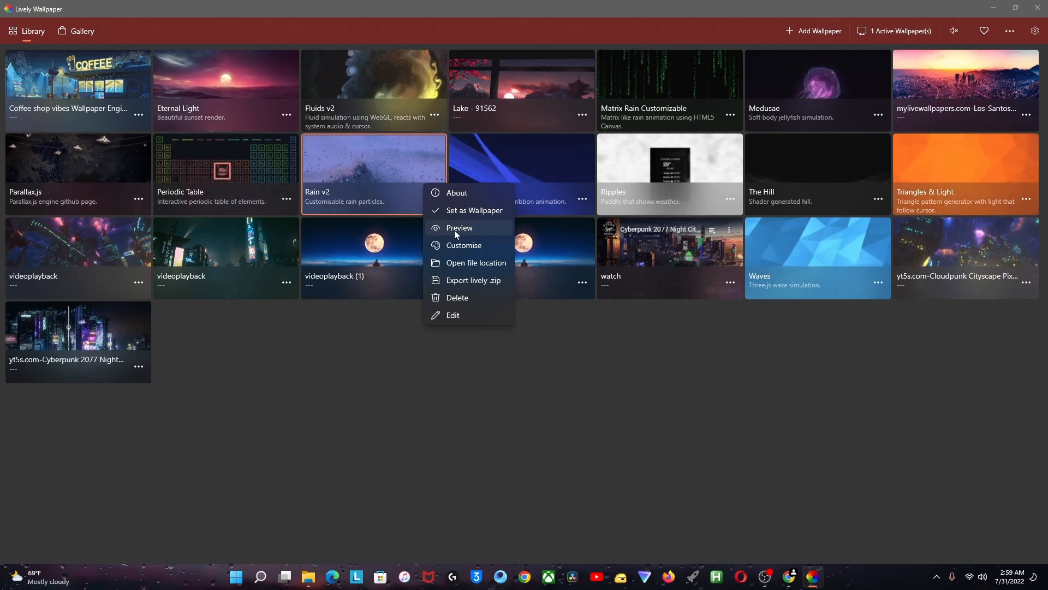
pyautogui.click(464, 245)
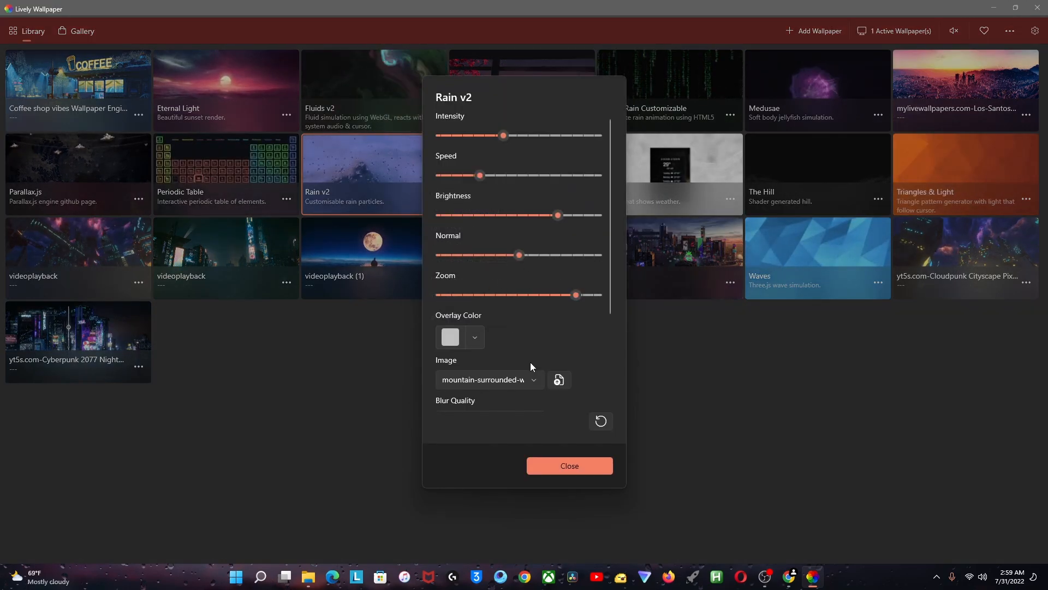
pyautogui.click(570, 466)
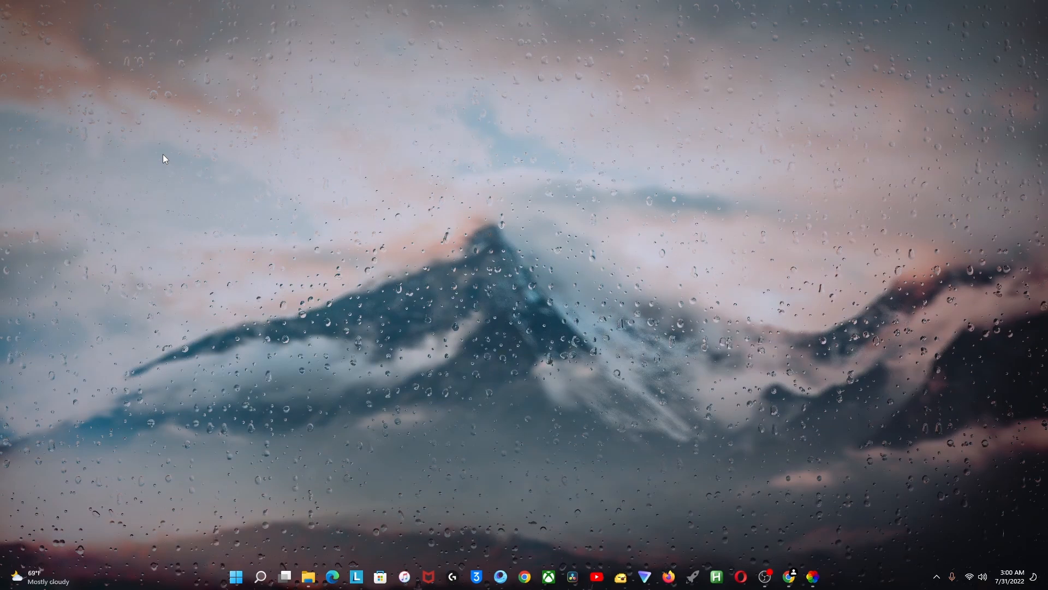
pyautogui.moveTo(632, 315)
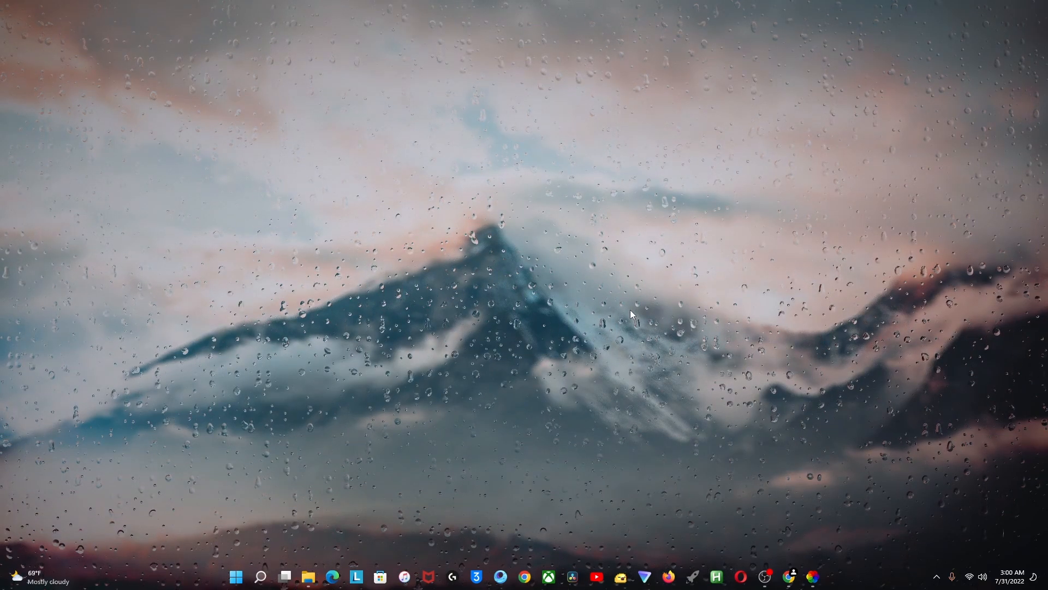